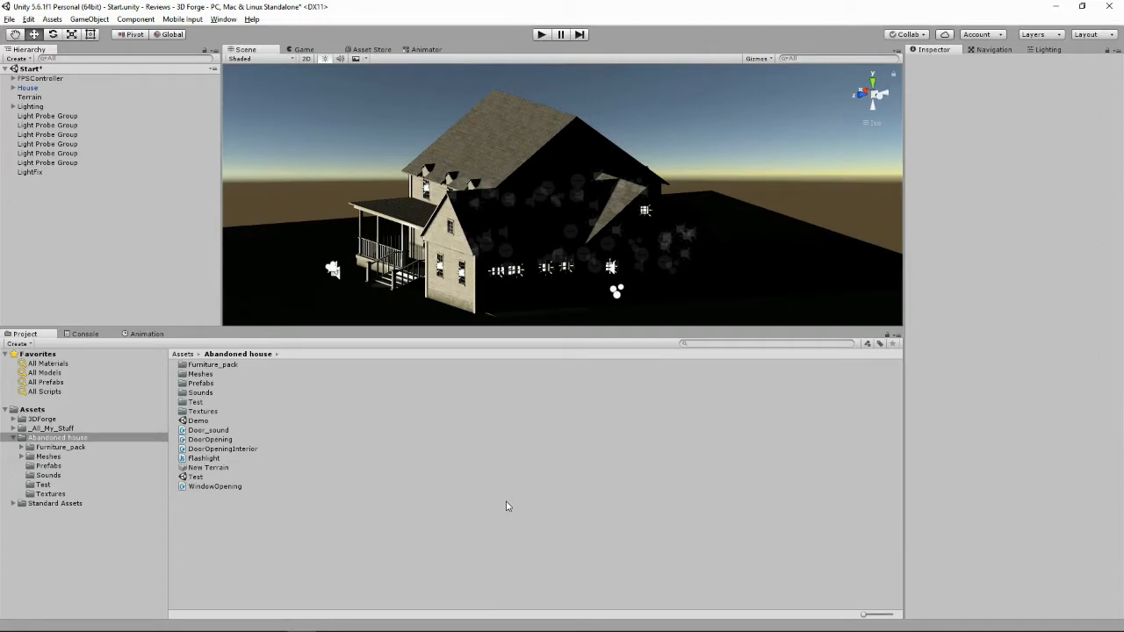
mouse_move(1063, 100)
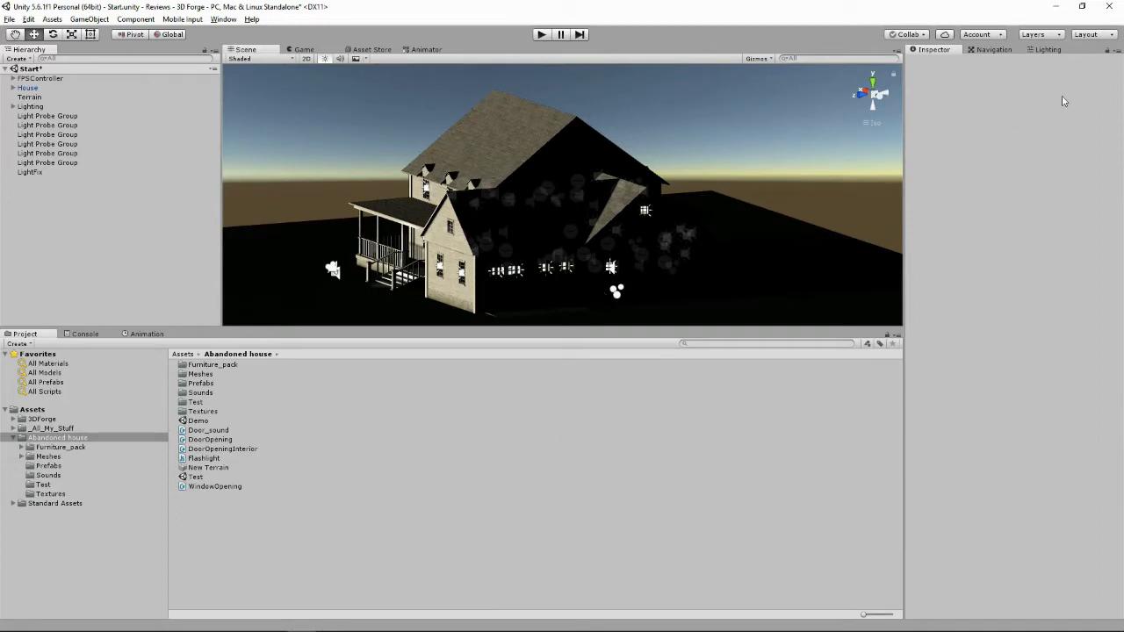
Show the abandoned-house scene's Lighting settings: environment, realtime, mixed lighting and lightmapping
click(1048, 49)
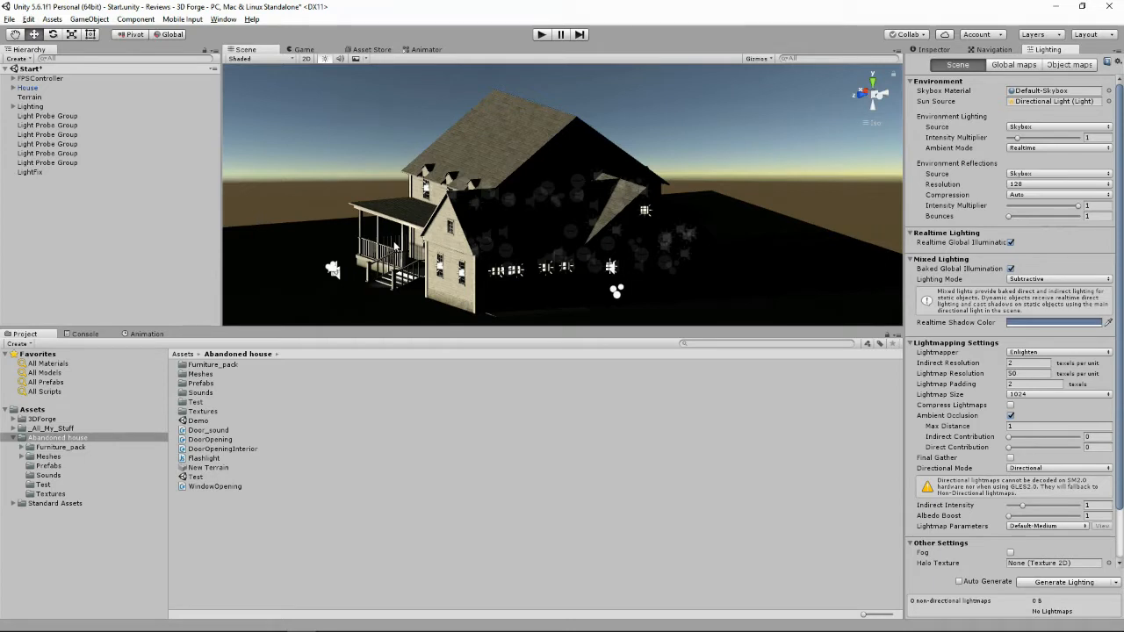
mouse_move(402, 219)
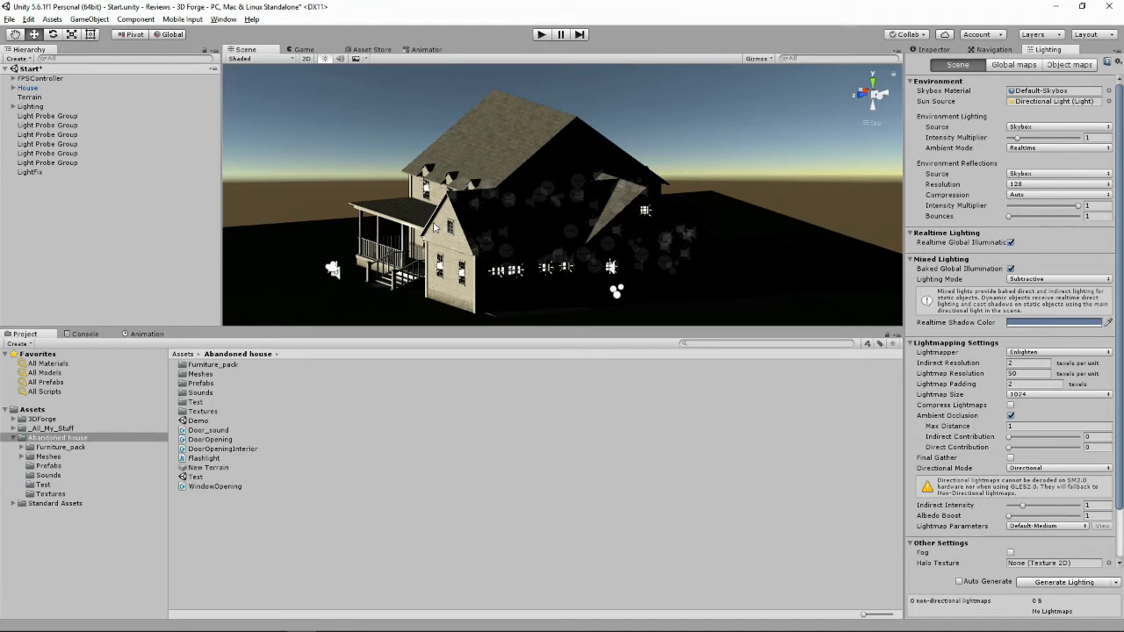
mouse_move(430, 246)
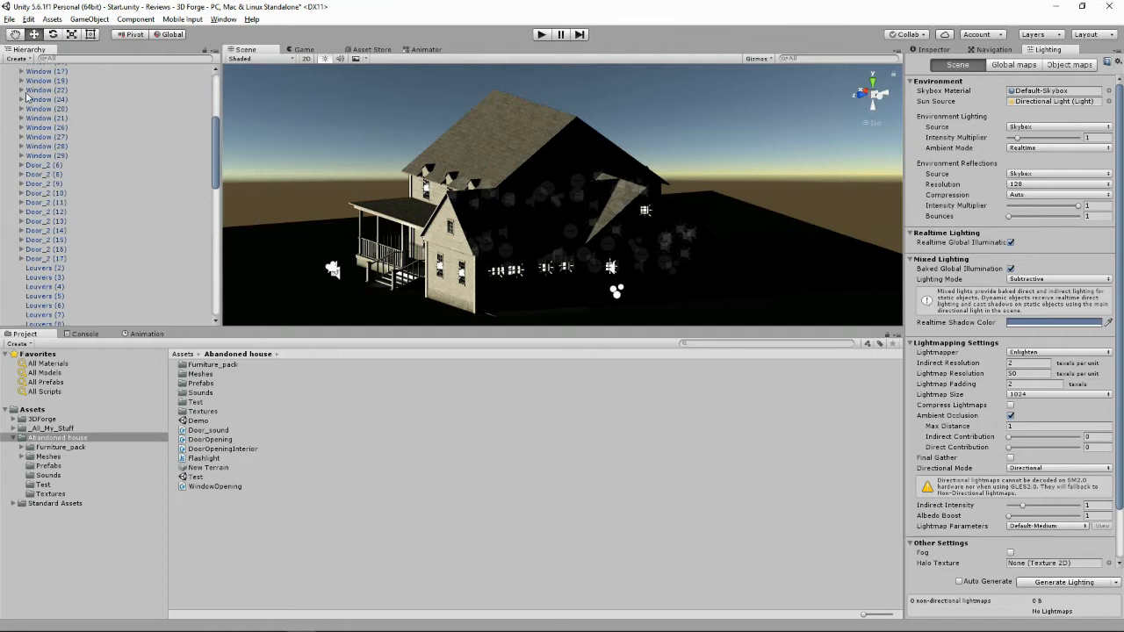
Select House_exterior to view its transform, mesh renderer with three materials, and collider
scroll(down, 3)
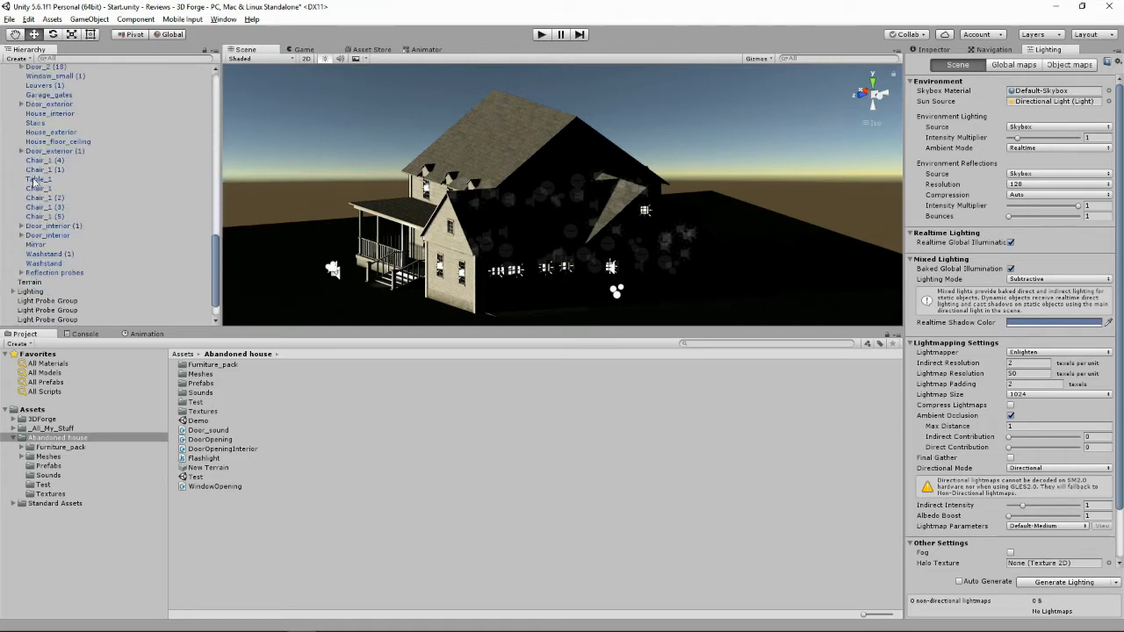
click(51, 132)
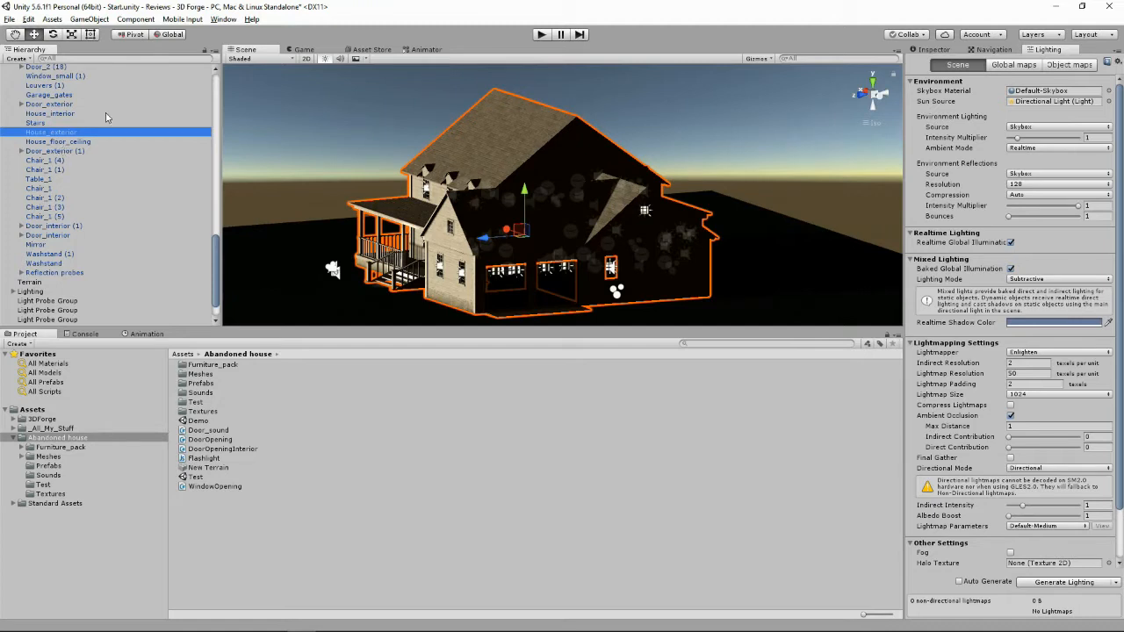
click(50, 132)
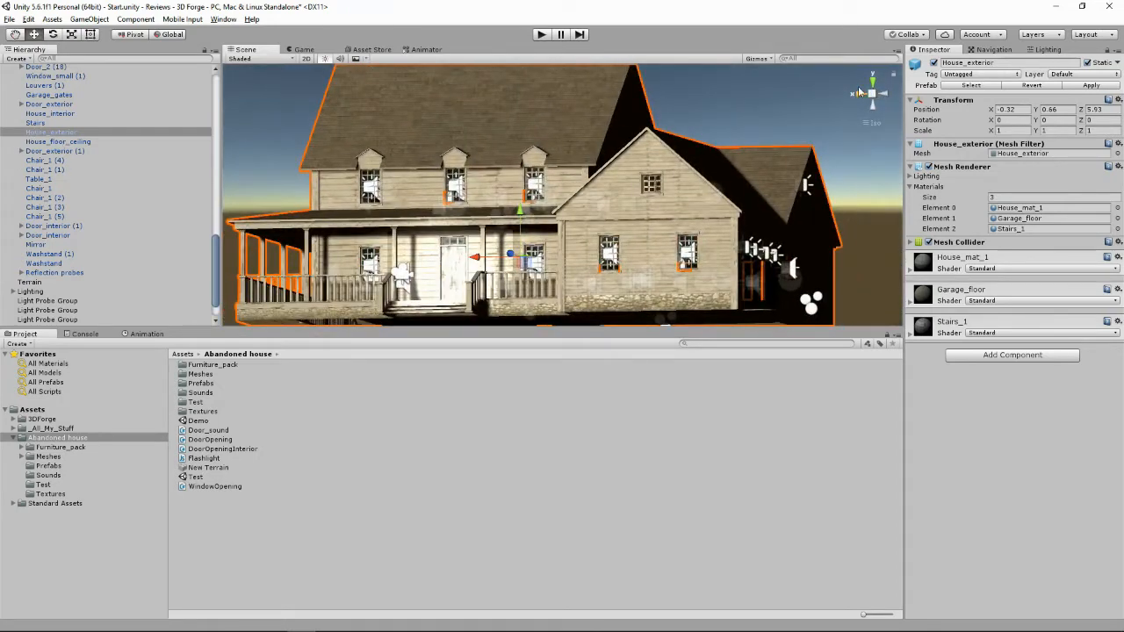
click(58, 141)
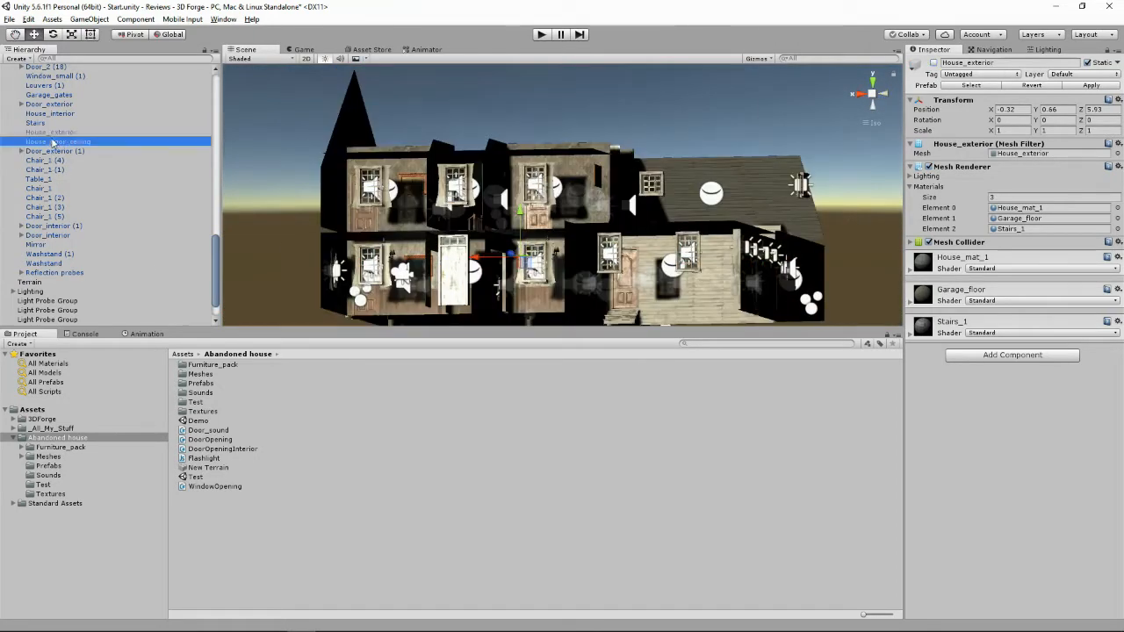
click(57, 142)
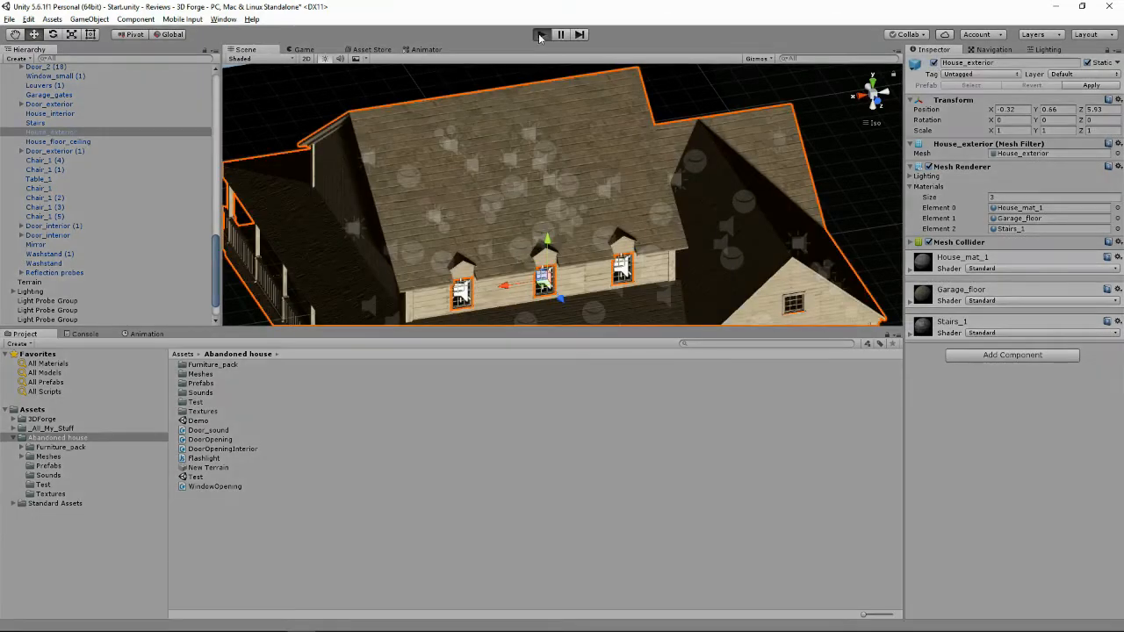
click(541, 34)
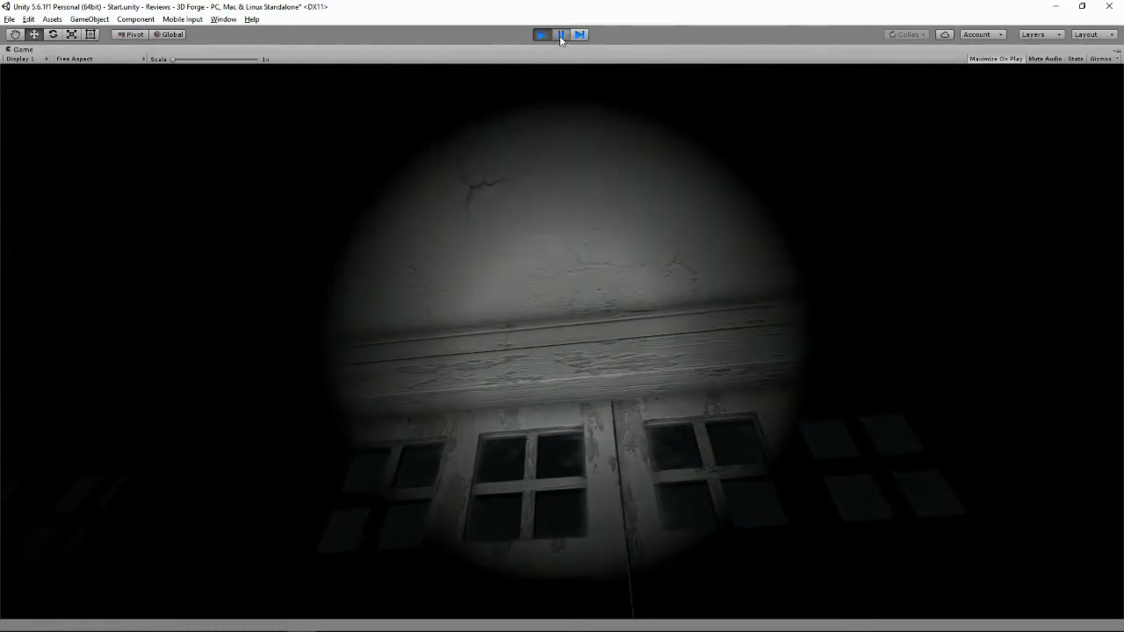
Pause the game and view Flashlight.js, which toggles the spotlight with F
click(541, 34)
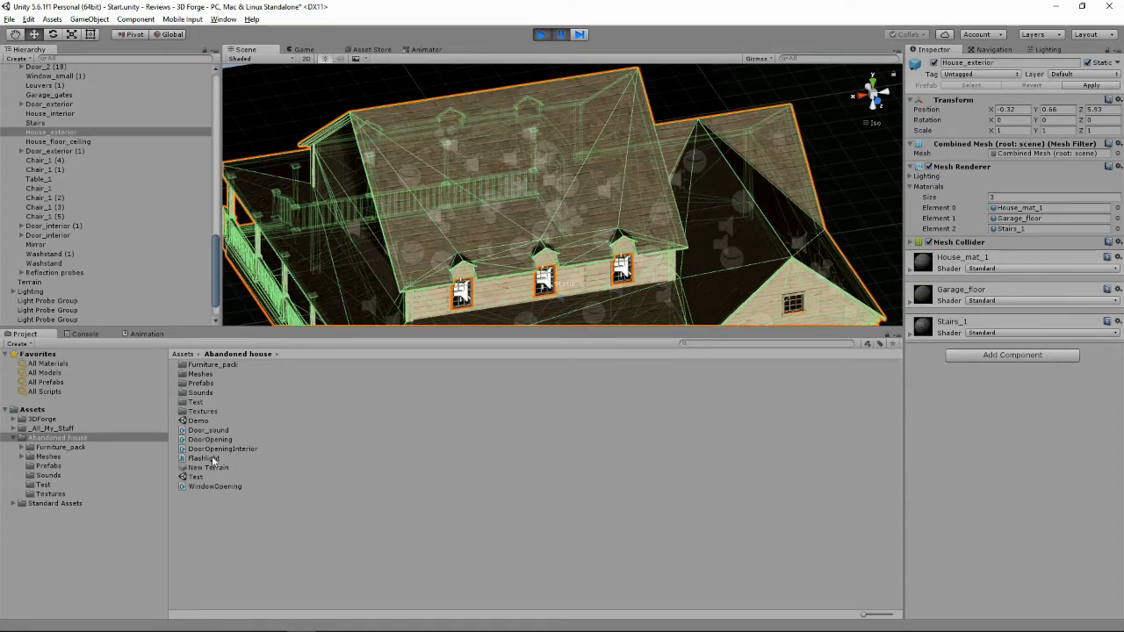
click(202, 458)
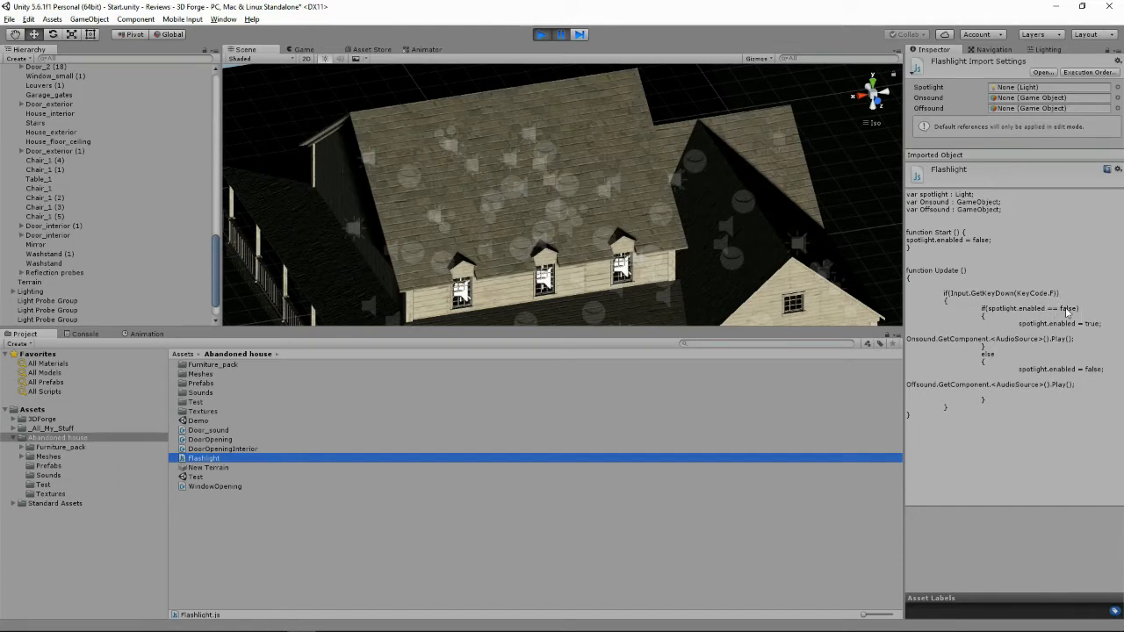
mouse_move(1088, 311)
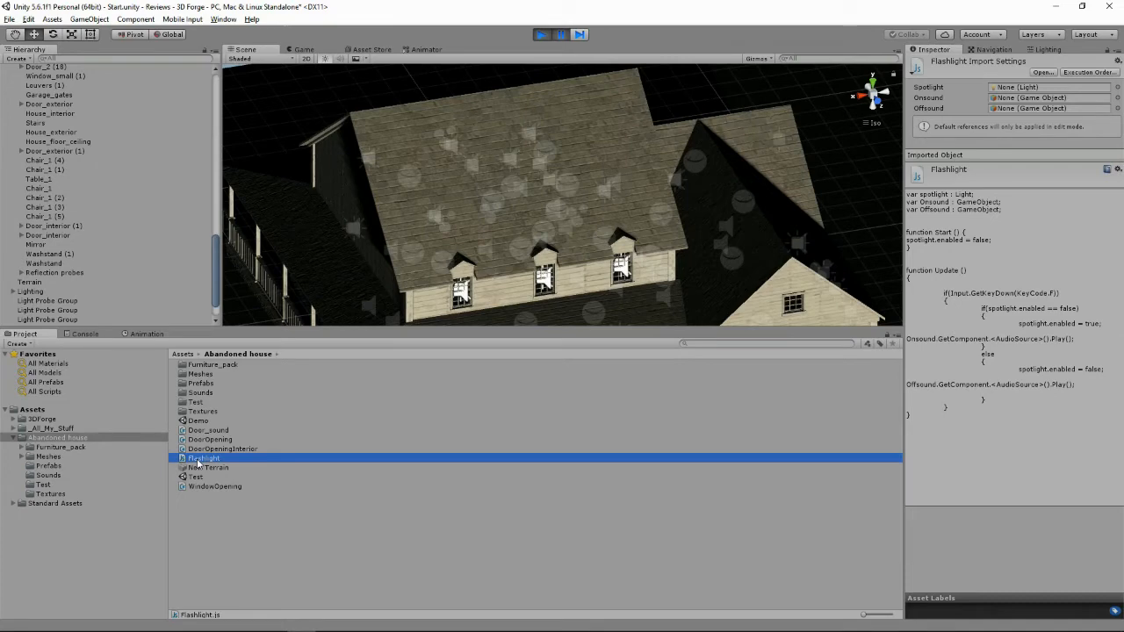
mouse_move(200, 459)
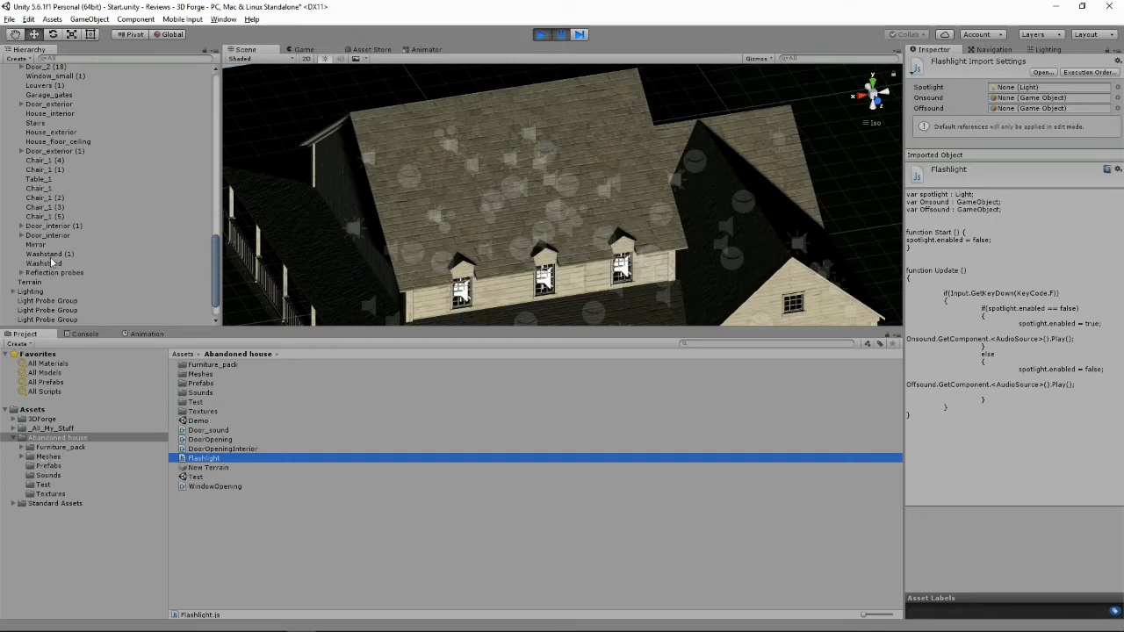
Expand Garage_gates and inspect Gate_frame_2 and Gate_frame_1 with their garage doors and glass materials
scroll(down, 3)
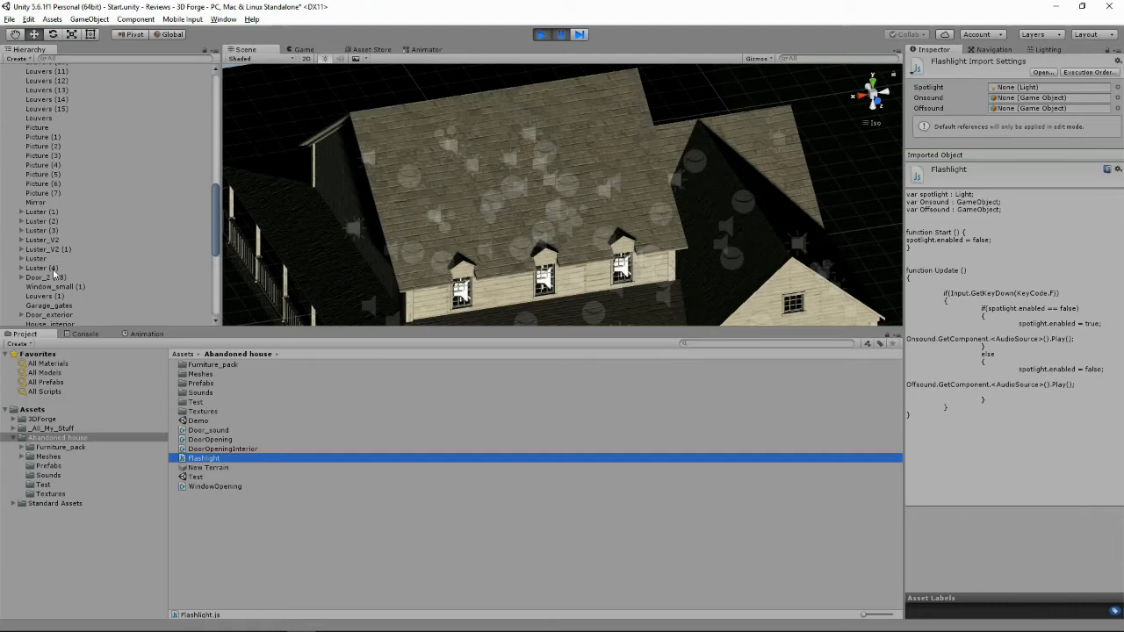
click(49, 304)
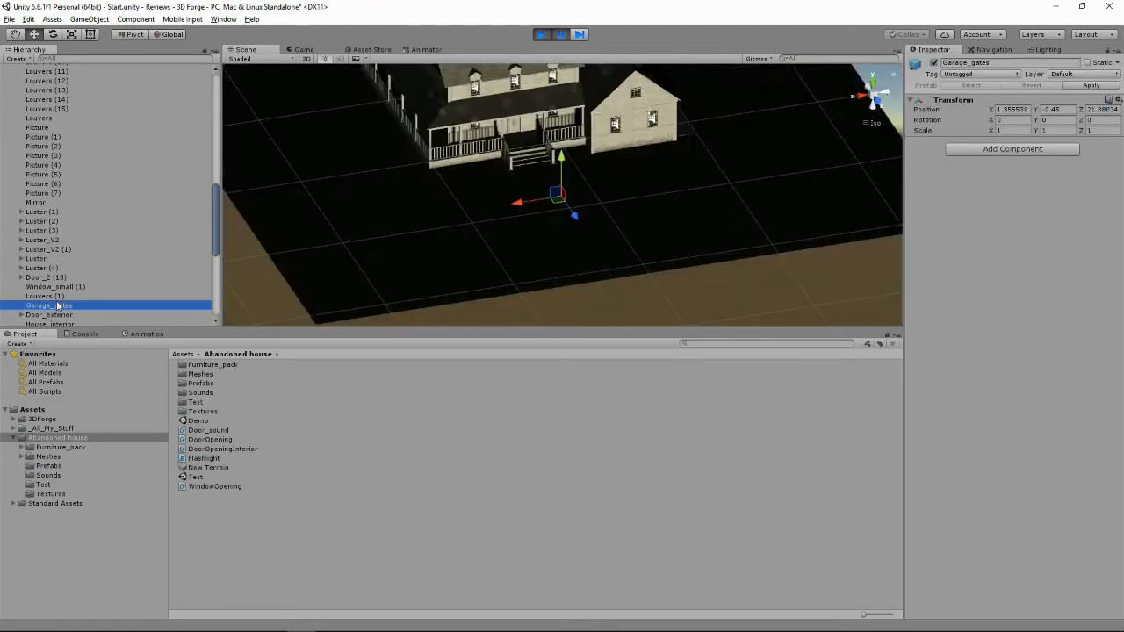
scroll(down, 3)
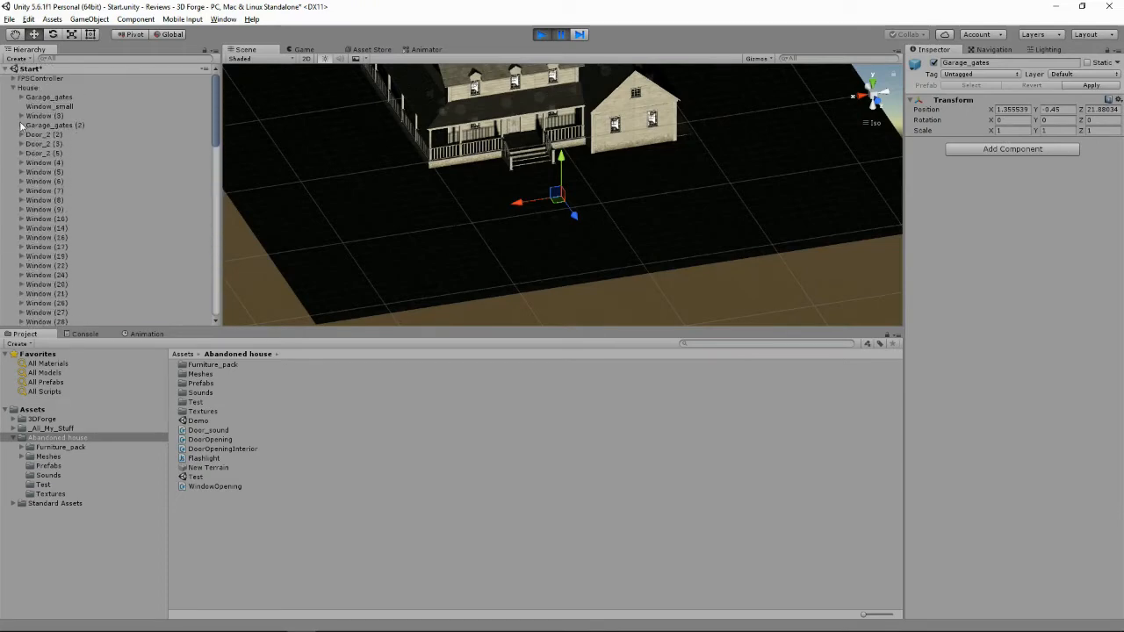
click(55, 135)
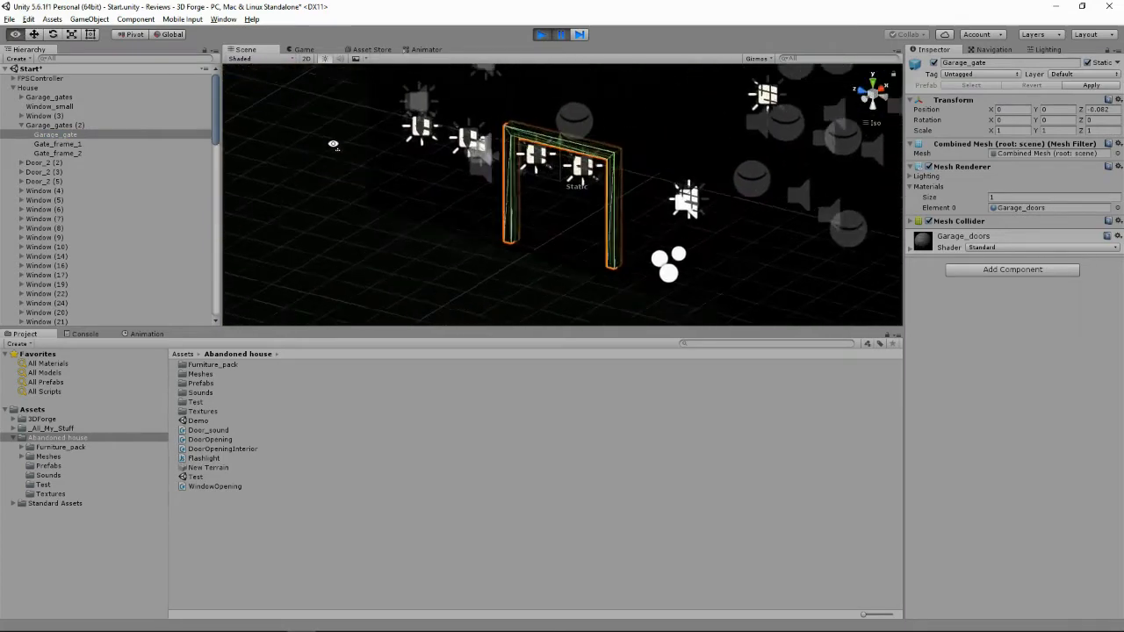
click(57, 144)
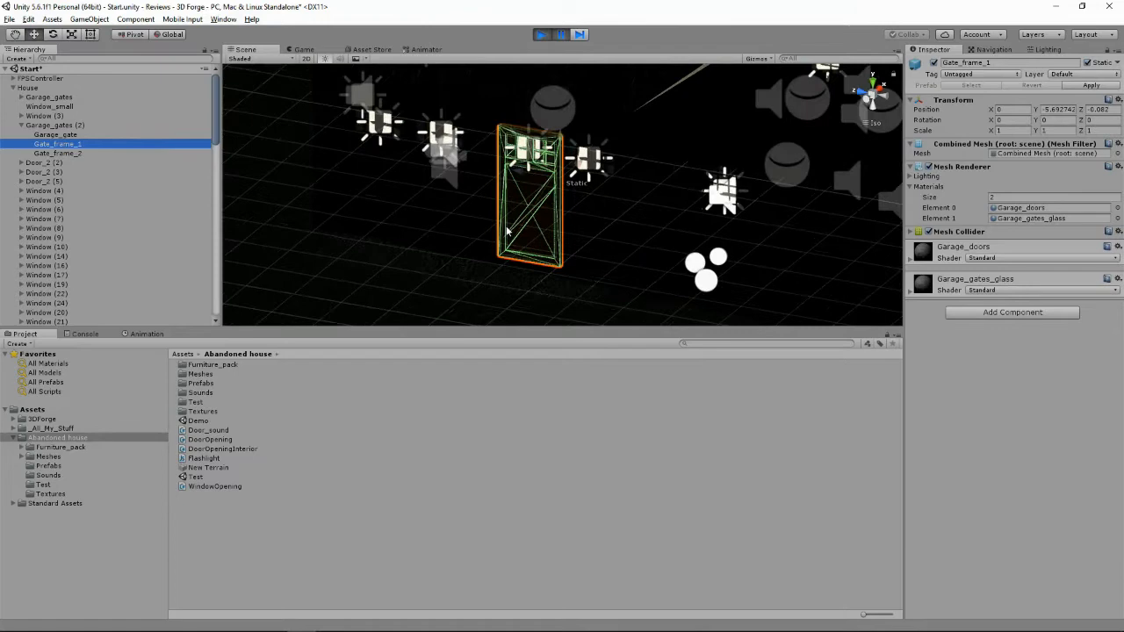
click(57, 153)
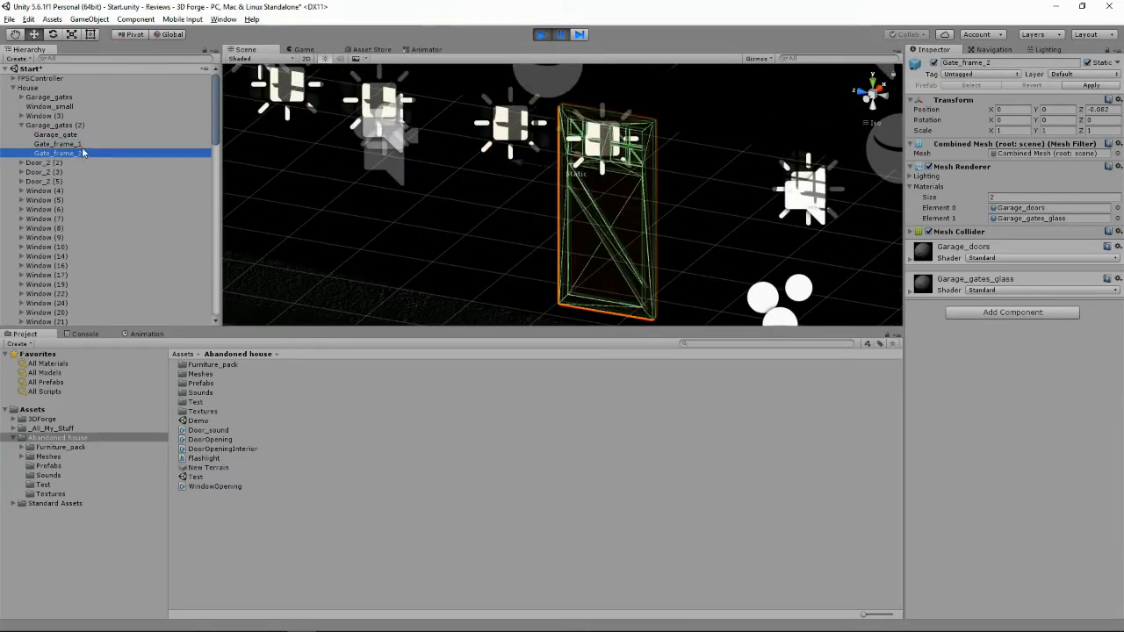
click(57, 143)
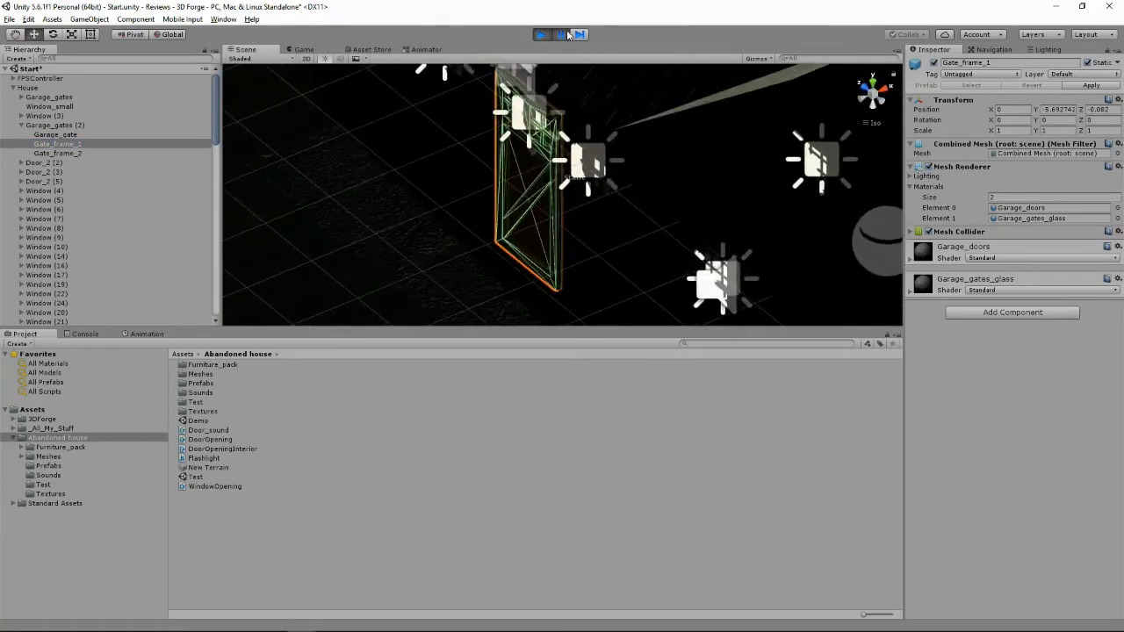
Start play mode and walk the dark interior to the flashlight-lit stairs
click(541, 34)
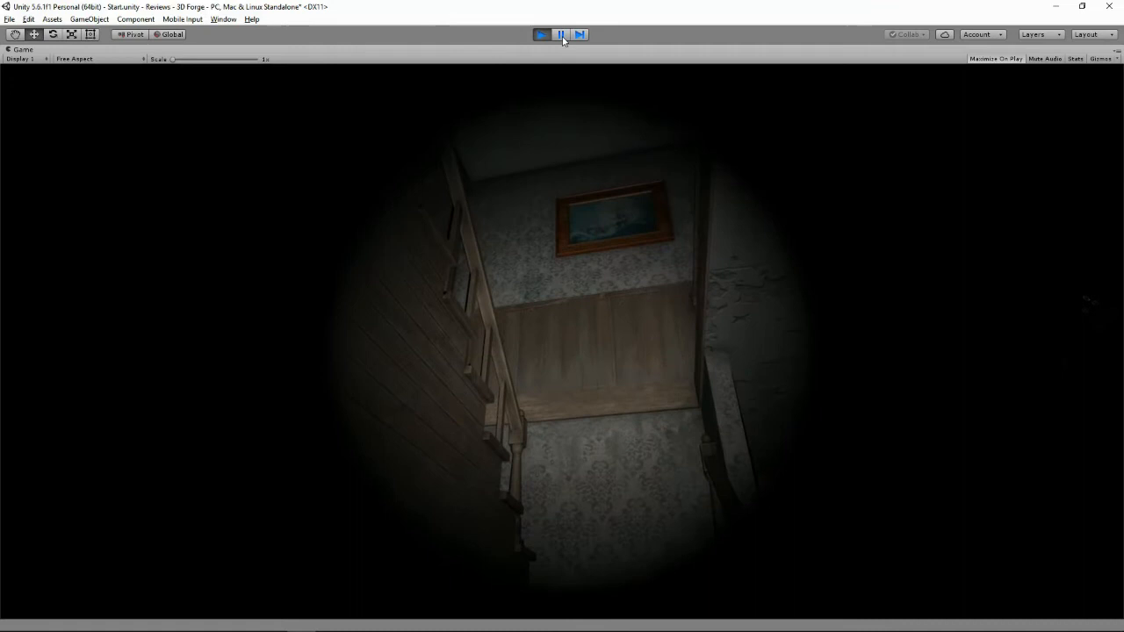
Stop the game, scroll the Hierarchy, then rerun the scene facing the house's dusky silhouette
click(560, 34)
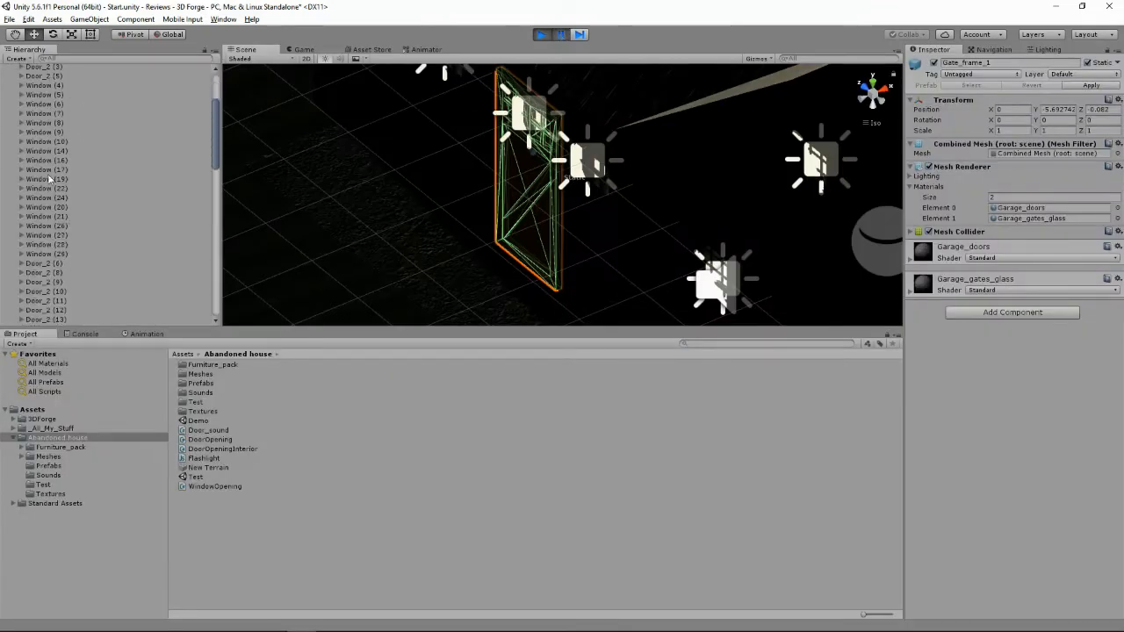
scroll(down, 3)
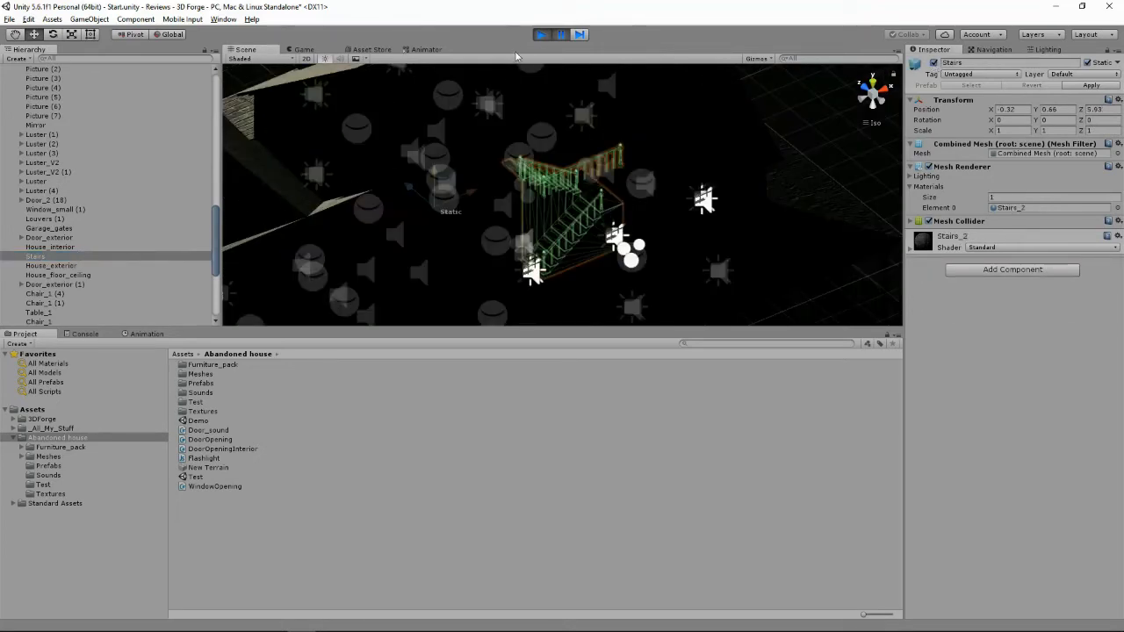
click(540, 33)
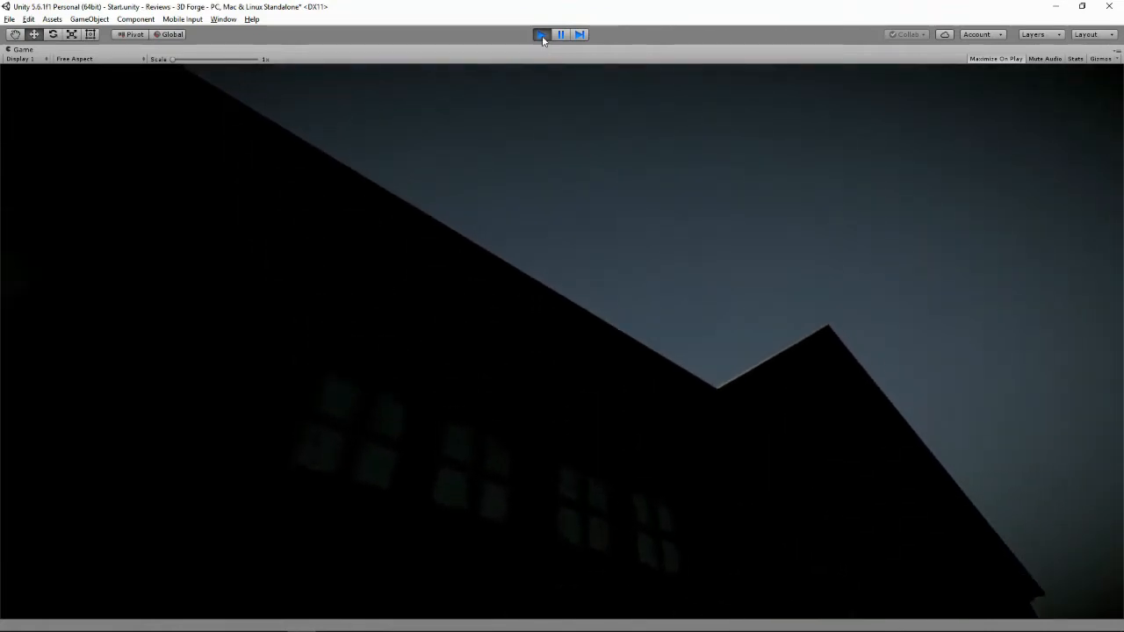
Stop the game and run the rebaked Orig scene showing the brightly lit porch
click(540, 34)
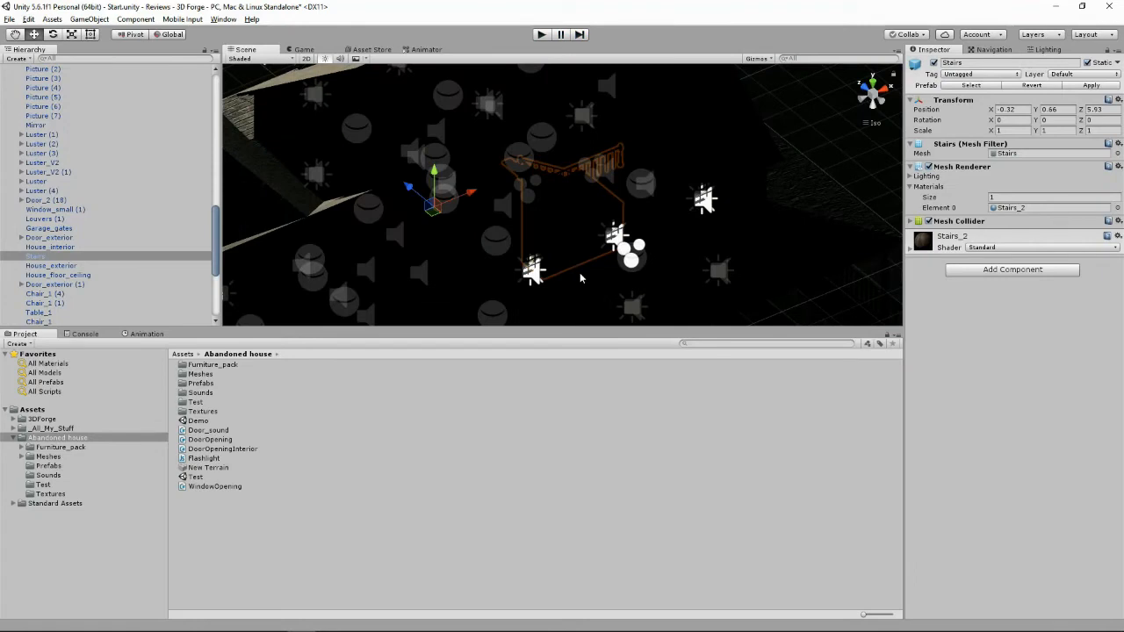
click(540, 33)
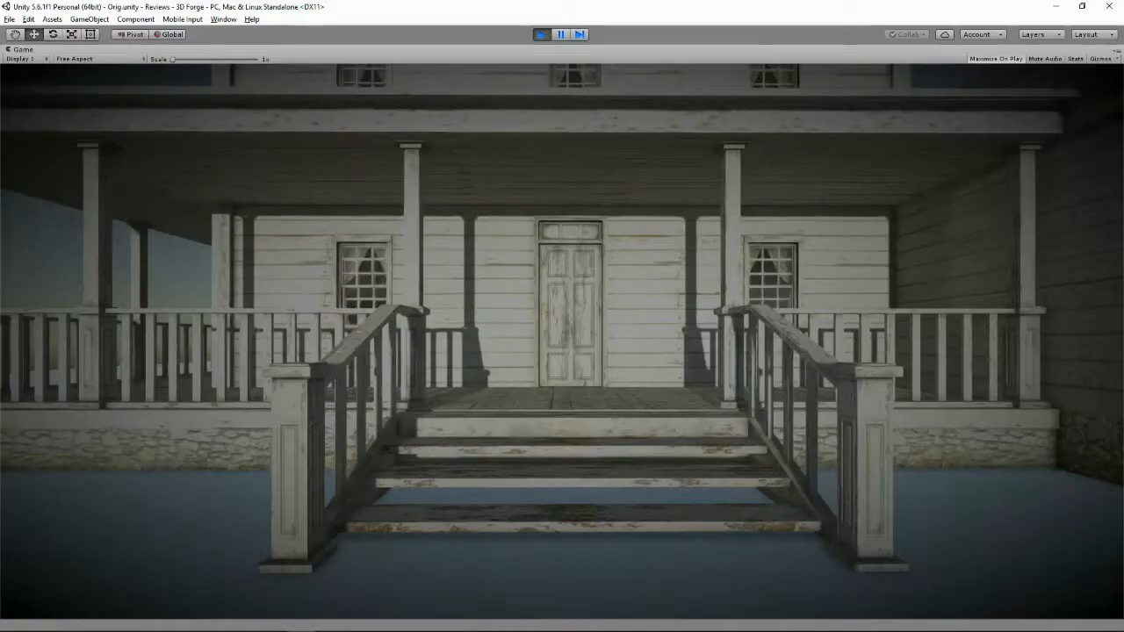